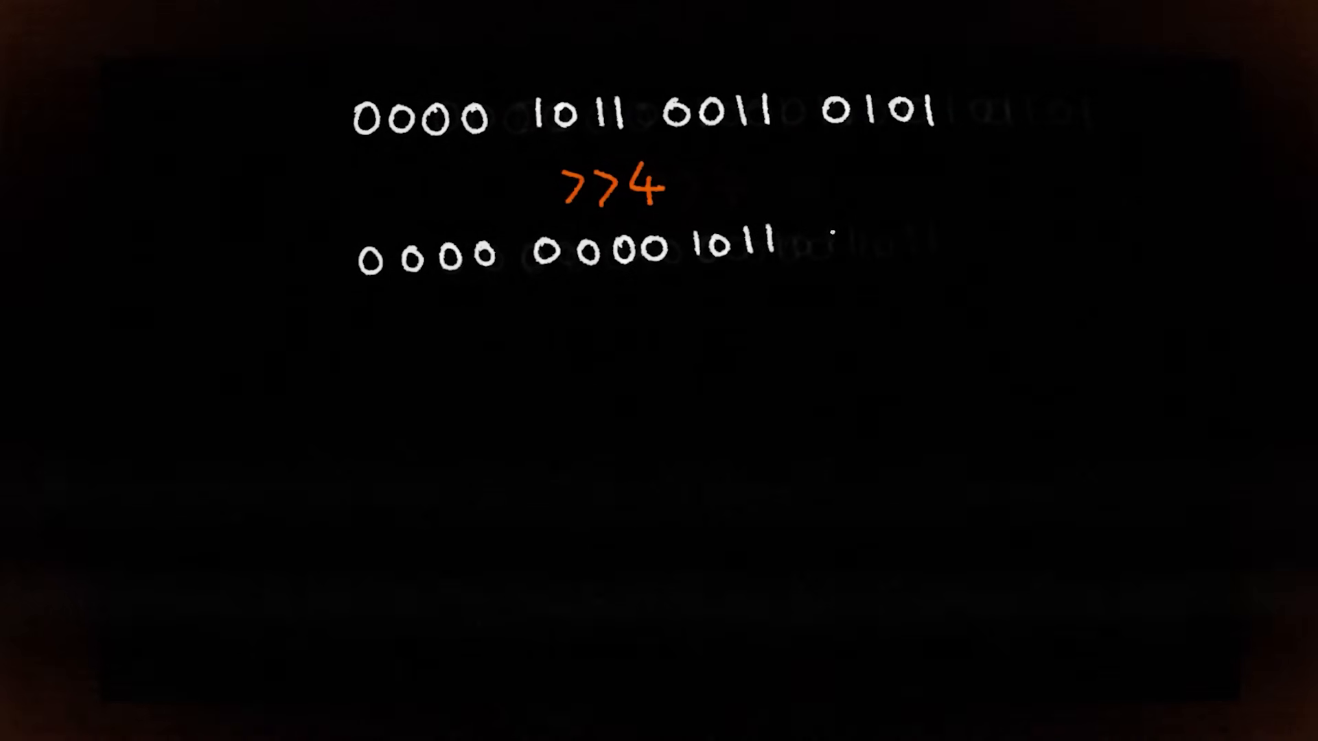
- Chop through the cracked tree trunk with the axe, raising the wood count to 21
type("0011")
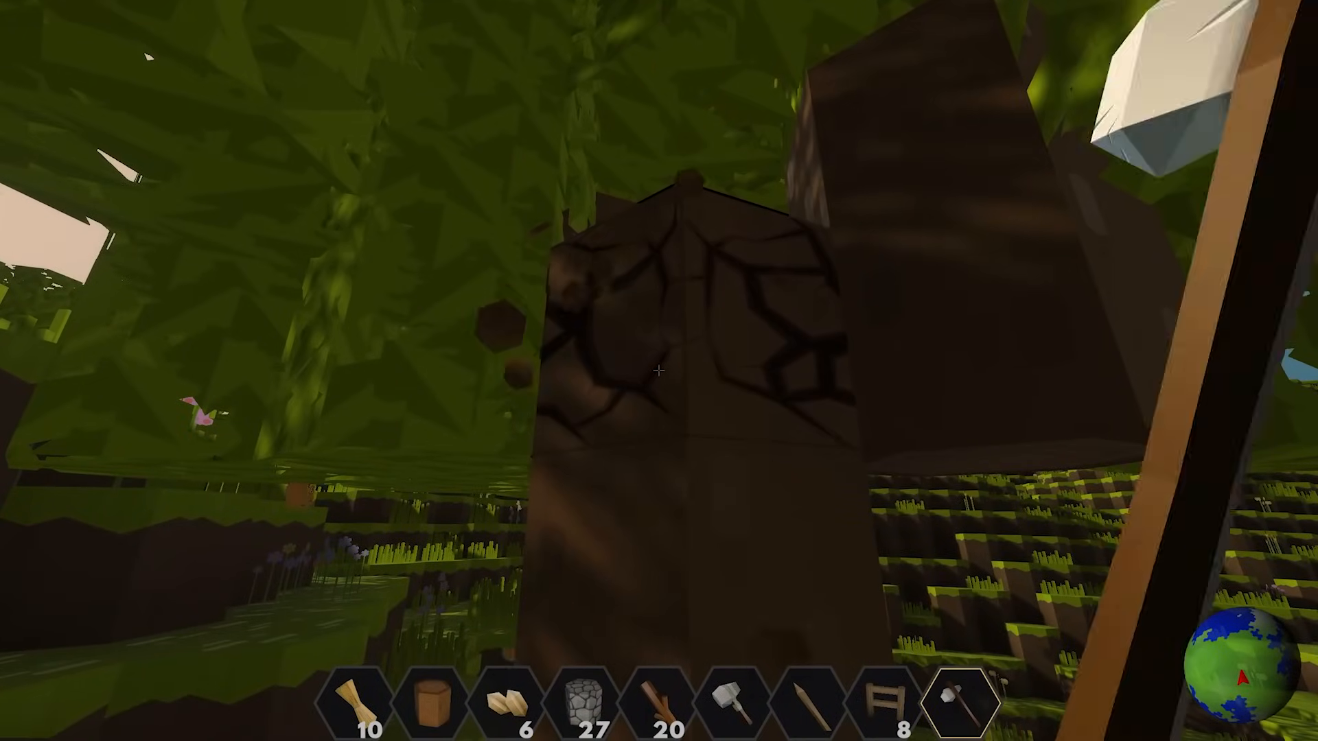
left_click(659, 374)
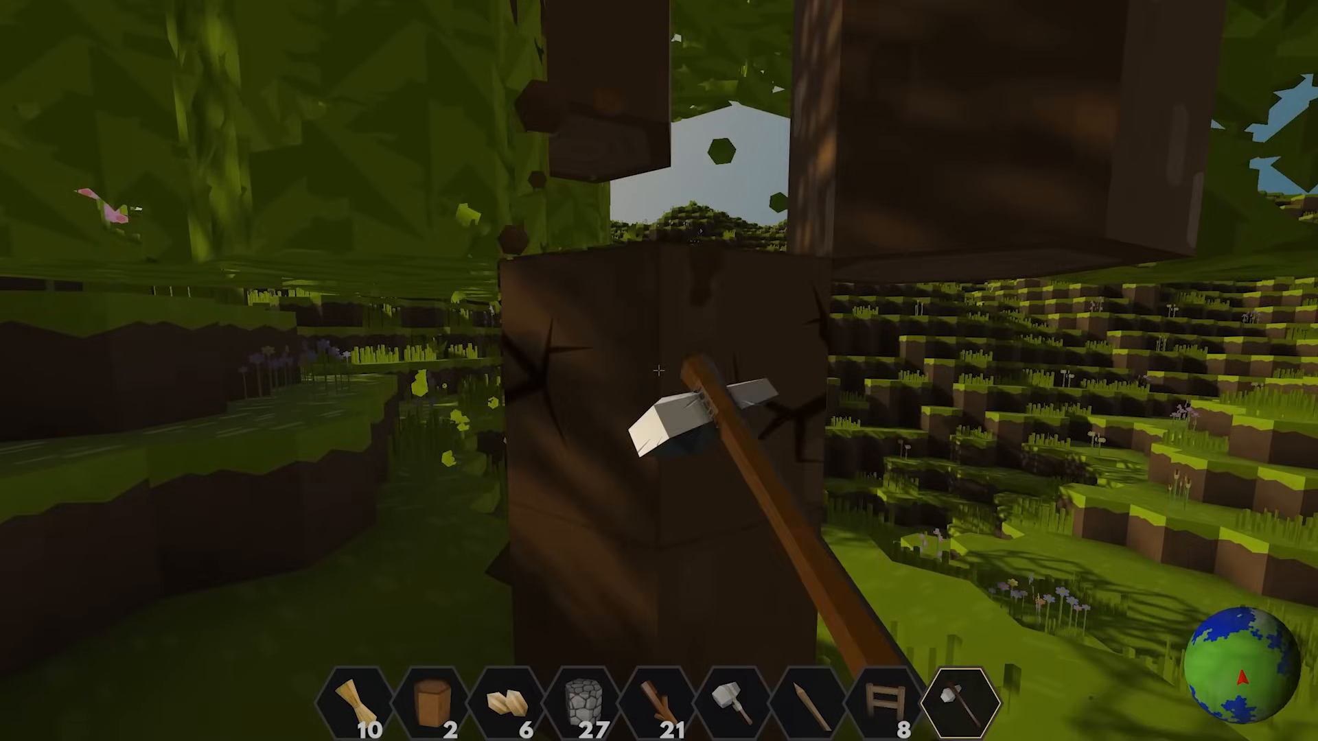
left_click(659, 374)
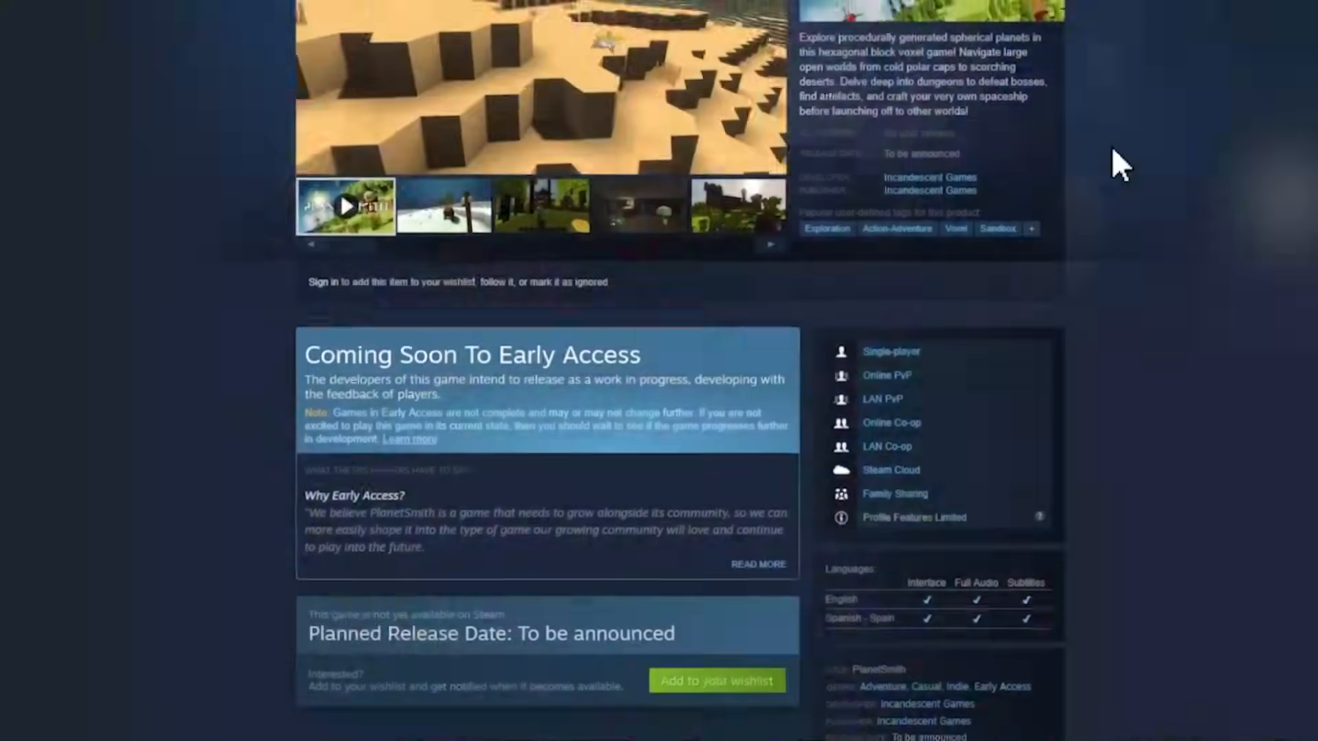
- Scroll the PlanetSmith Steam page down to the wishlist prompt and planned release date
scroll("down", 3)
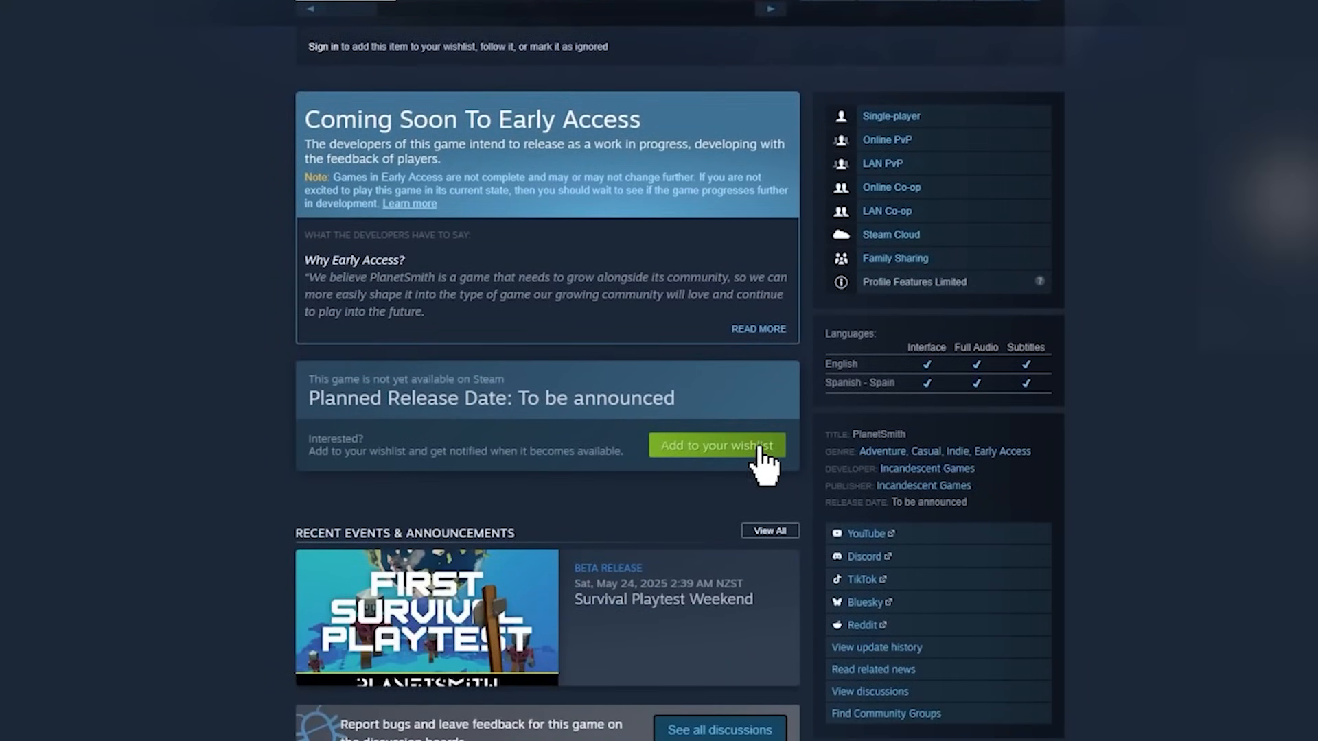